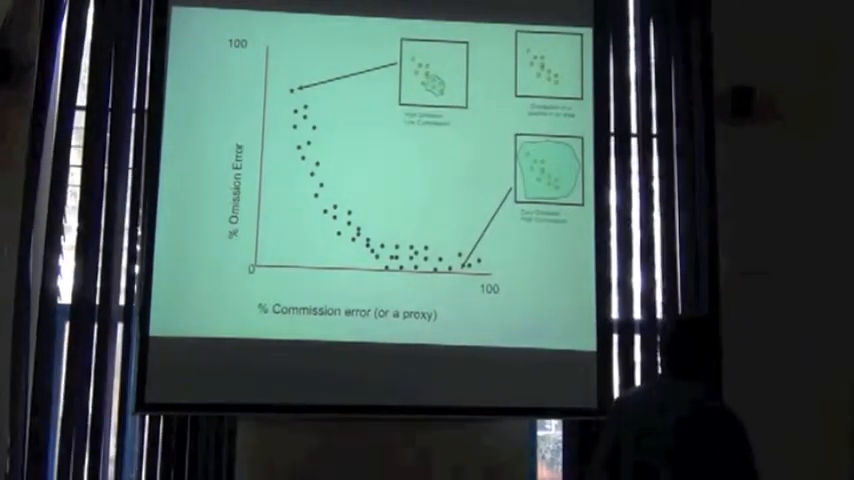
- Advance past the omission-vs-commission plot build to the 'From the remaining models' slide
{"action": "key", "text": "Right"}
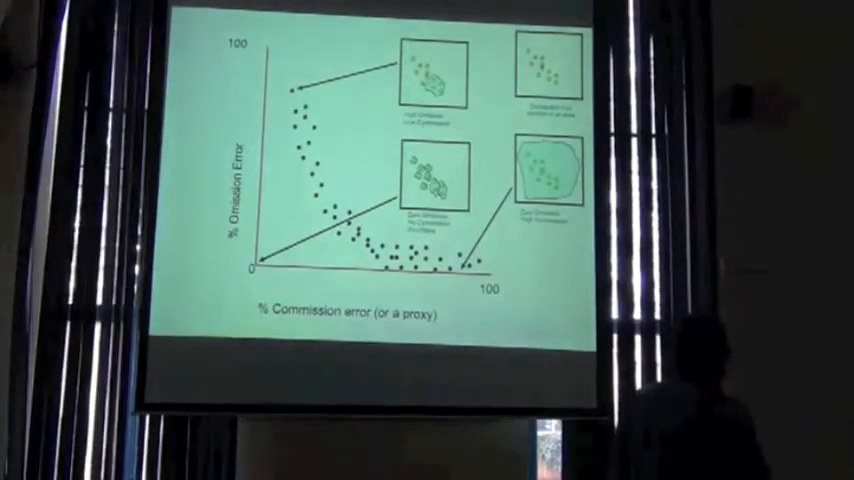
{"action": "key", "text": "Right"}
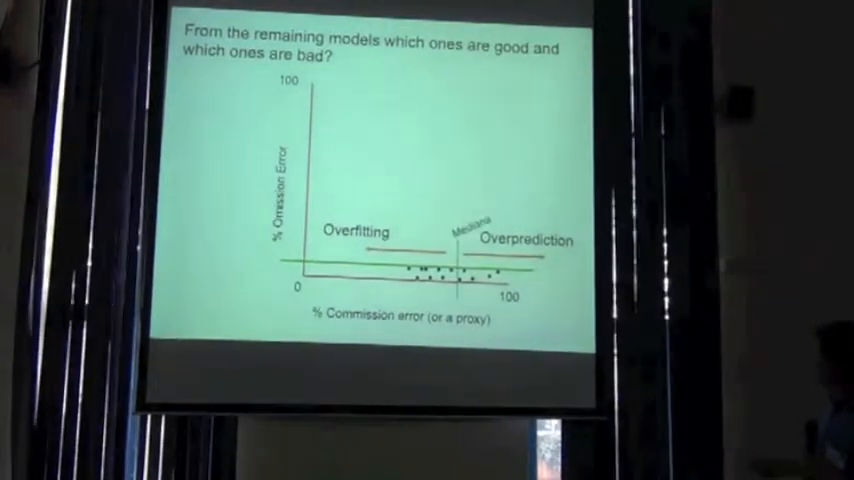
{"action": "key", "text": "Right"}
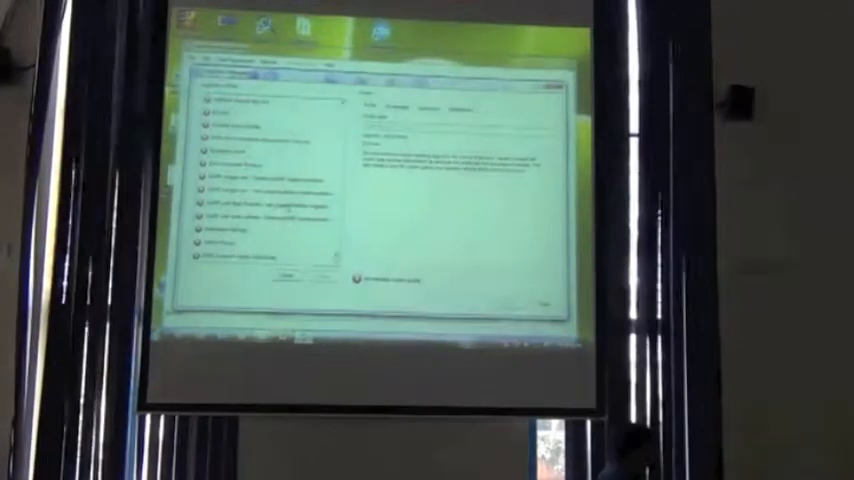
- Select a GARP best-subsets entry so its algorithm description is displayed
{"action": "left_click", "coordinate": [260, 204]}
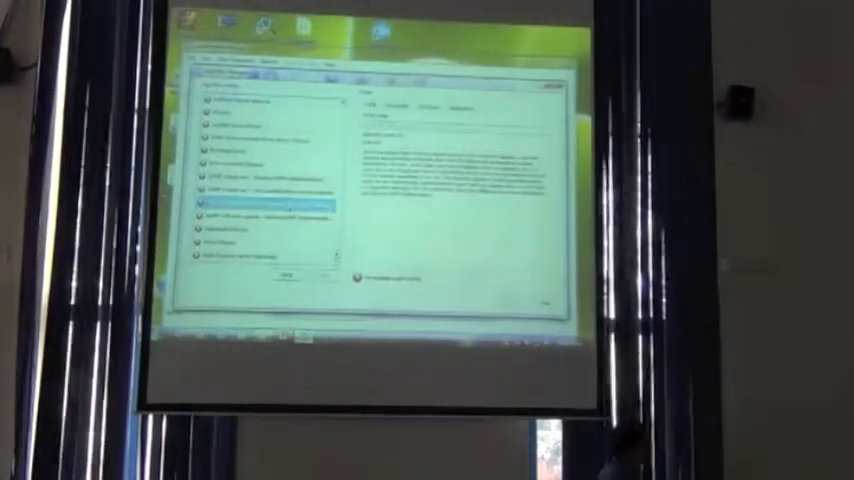